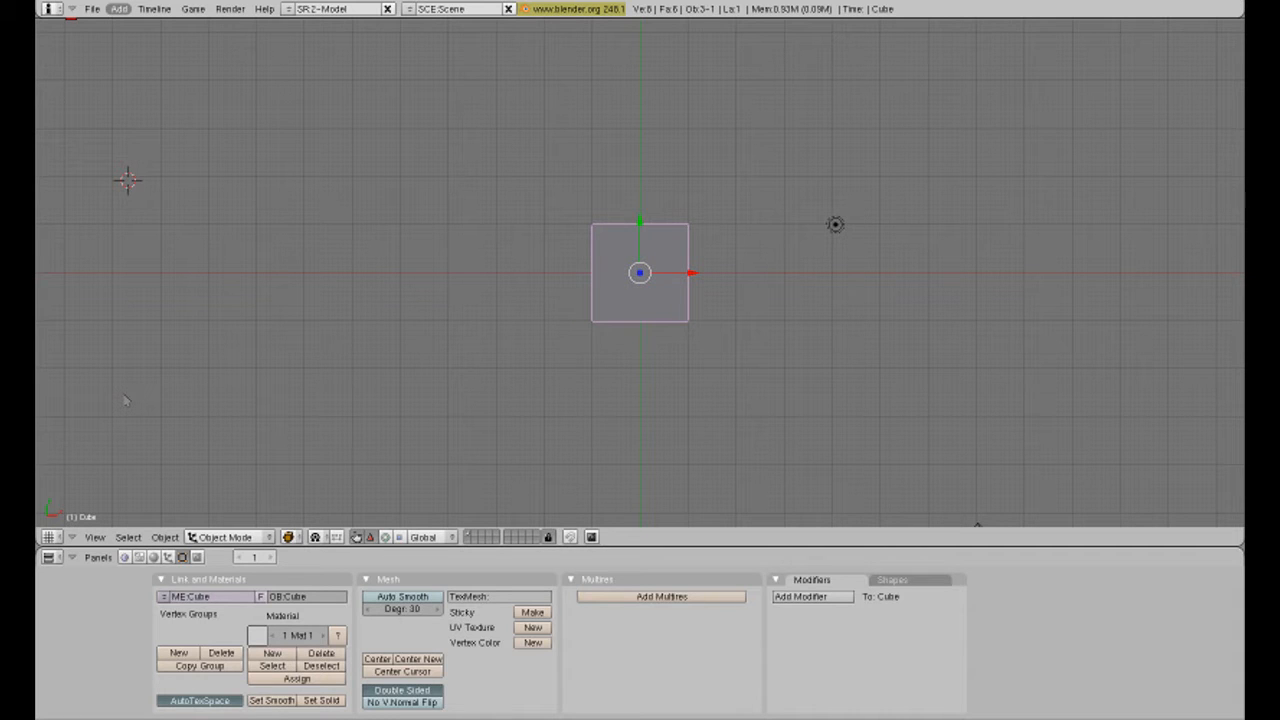
pyautogui.moveTo(44, 398)
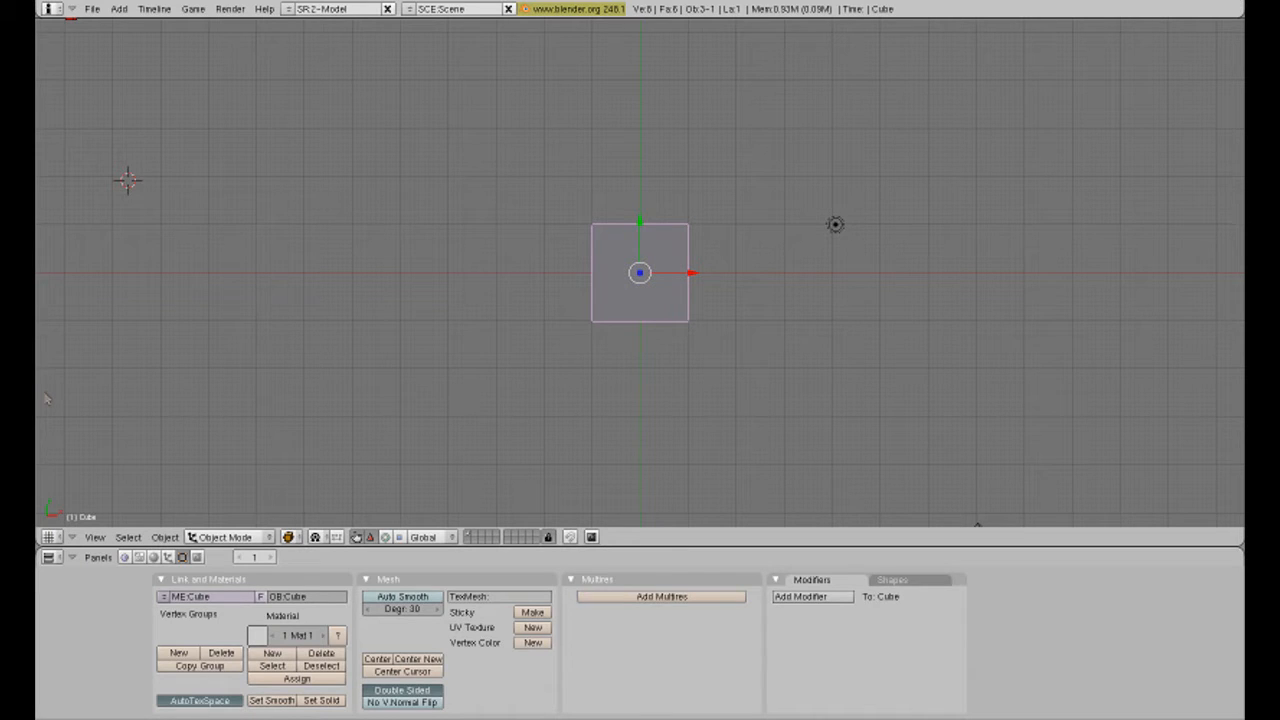
pyautogui.moveTo(238, 464)
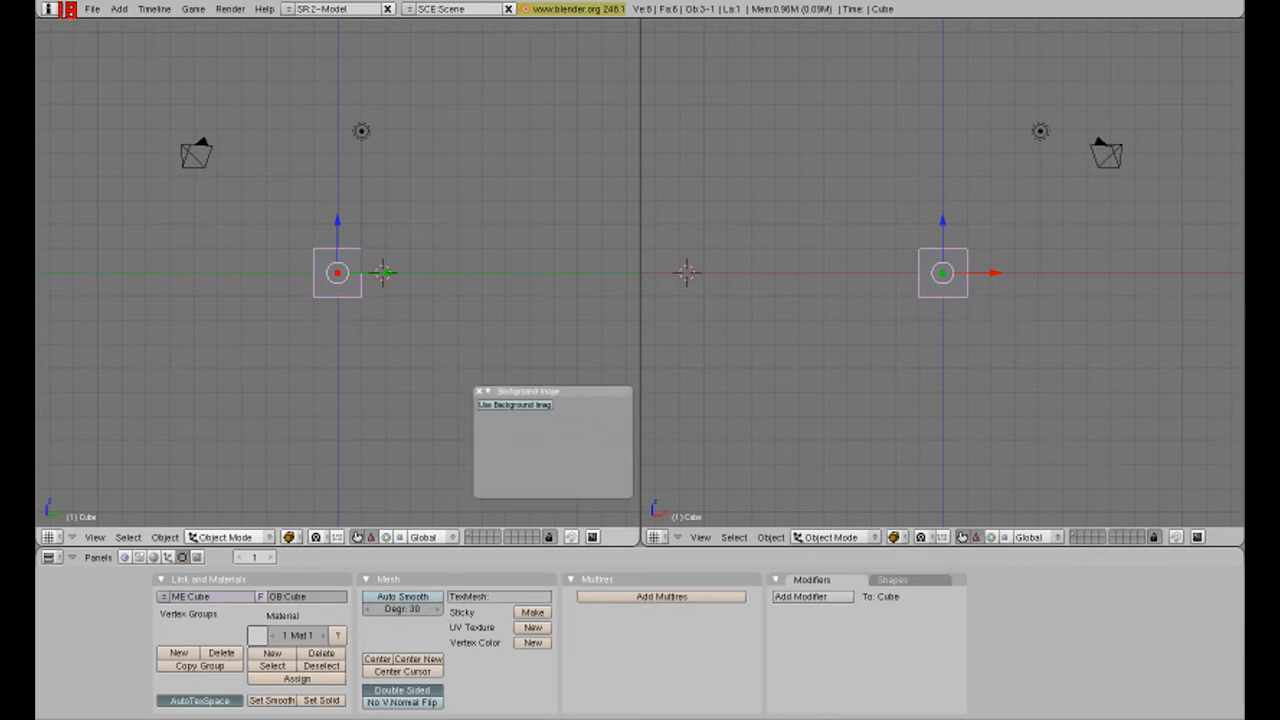
# - Enable the view's background image and browse My Documents to choose the dragon sketch file
pyautogui.click(484, 404)
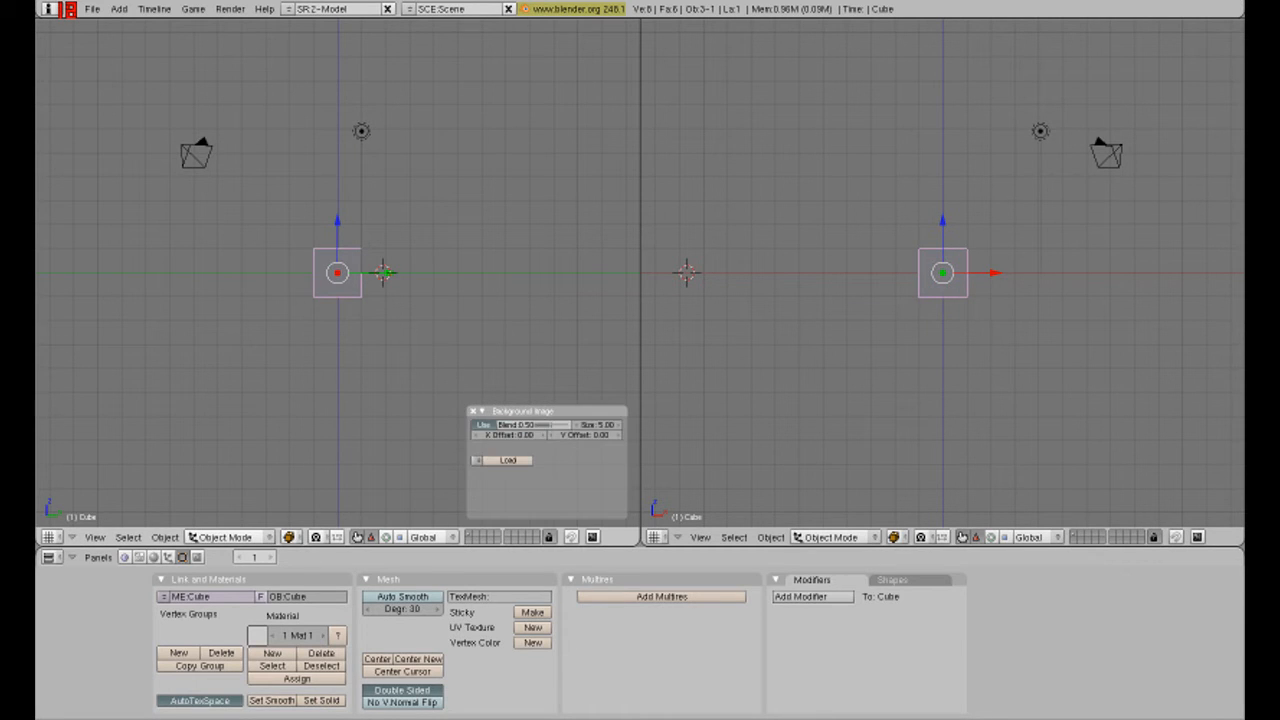
pyautogui.click(508, 460)
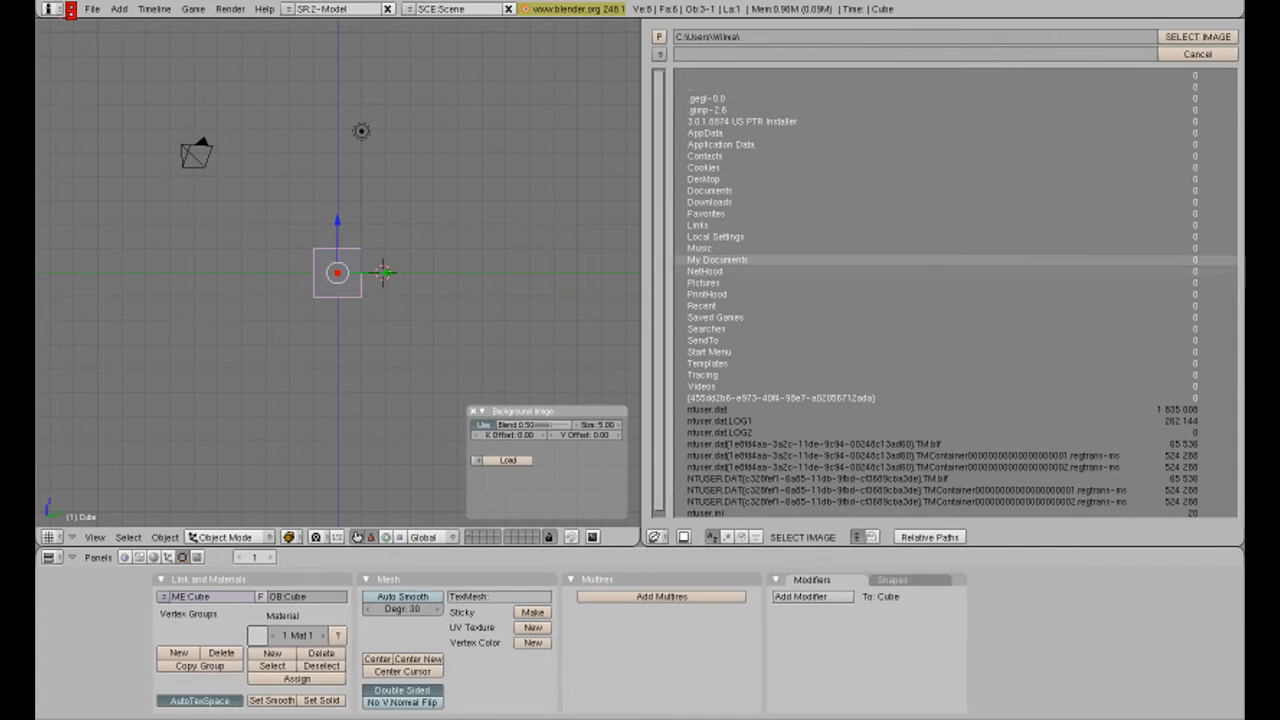
pyautogui.doubleClick(716, 260)
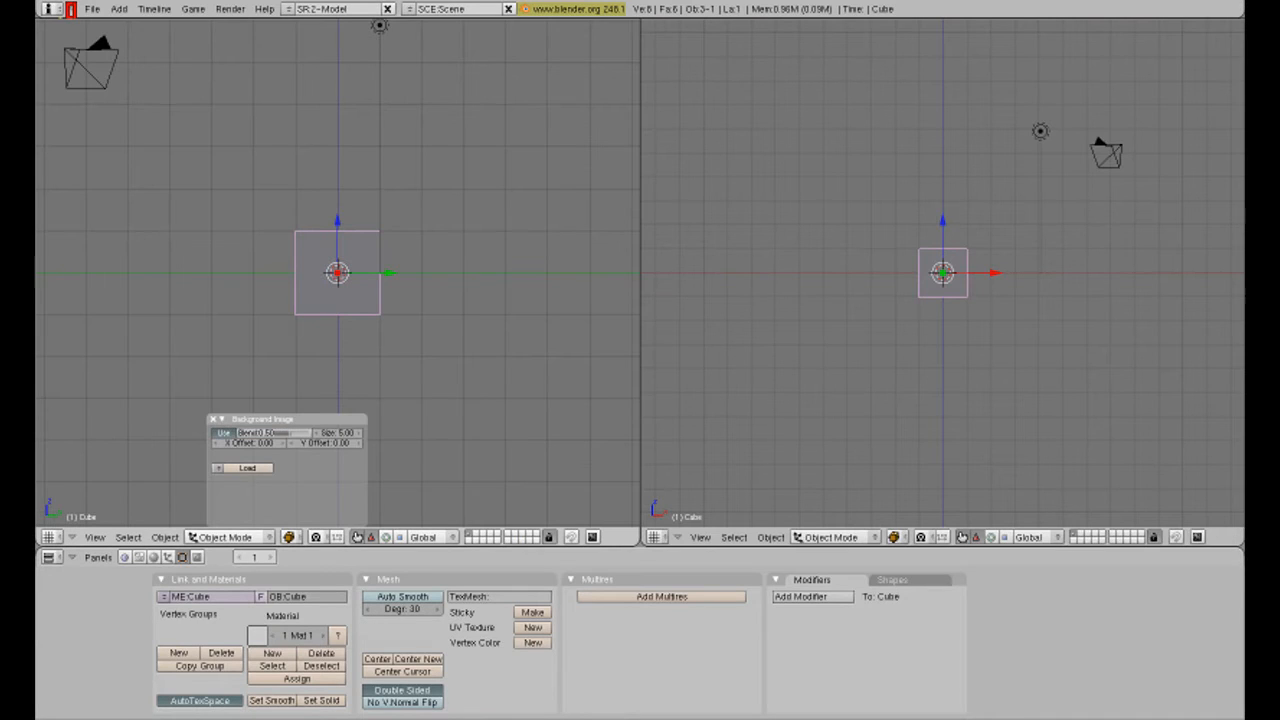
pyautogui.click(248, 468)
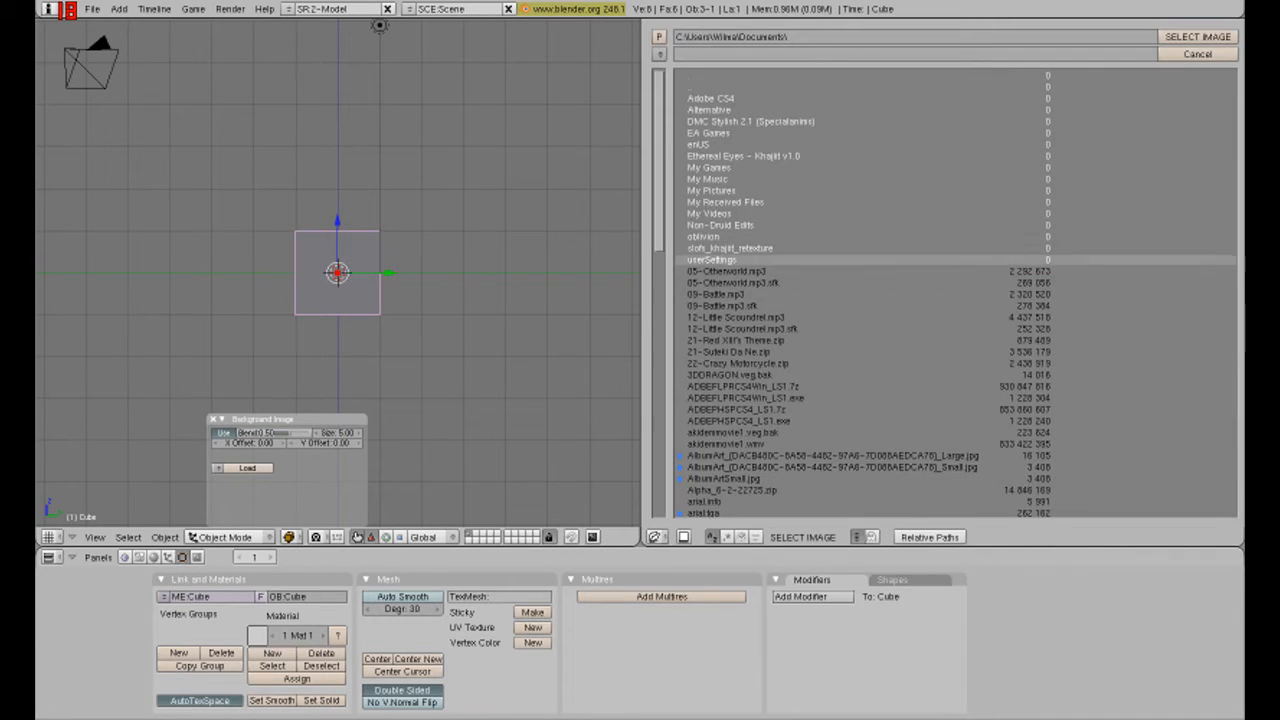
pyautogui.scroll(-3)
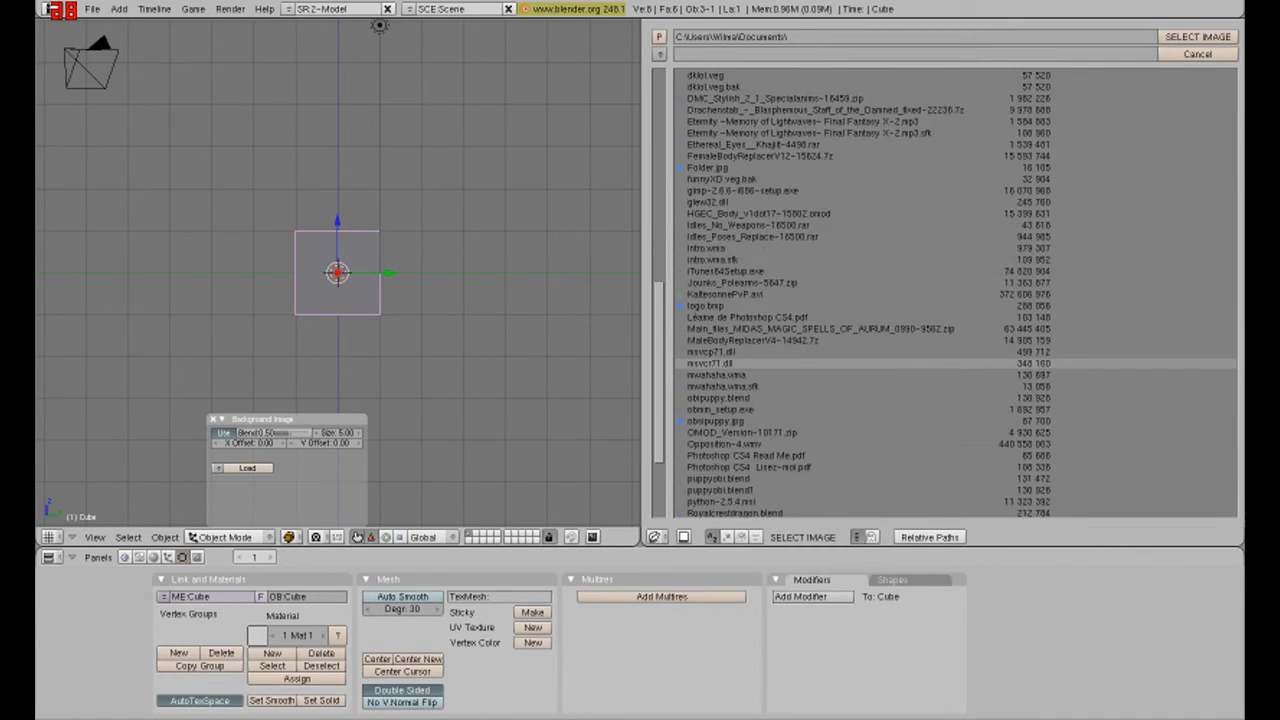
pyautogui.click(716, 420)
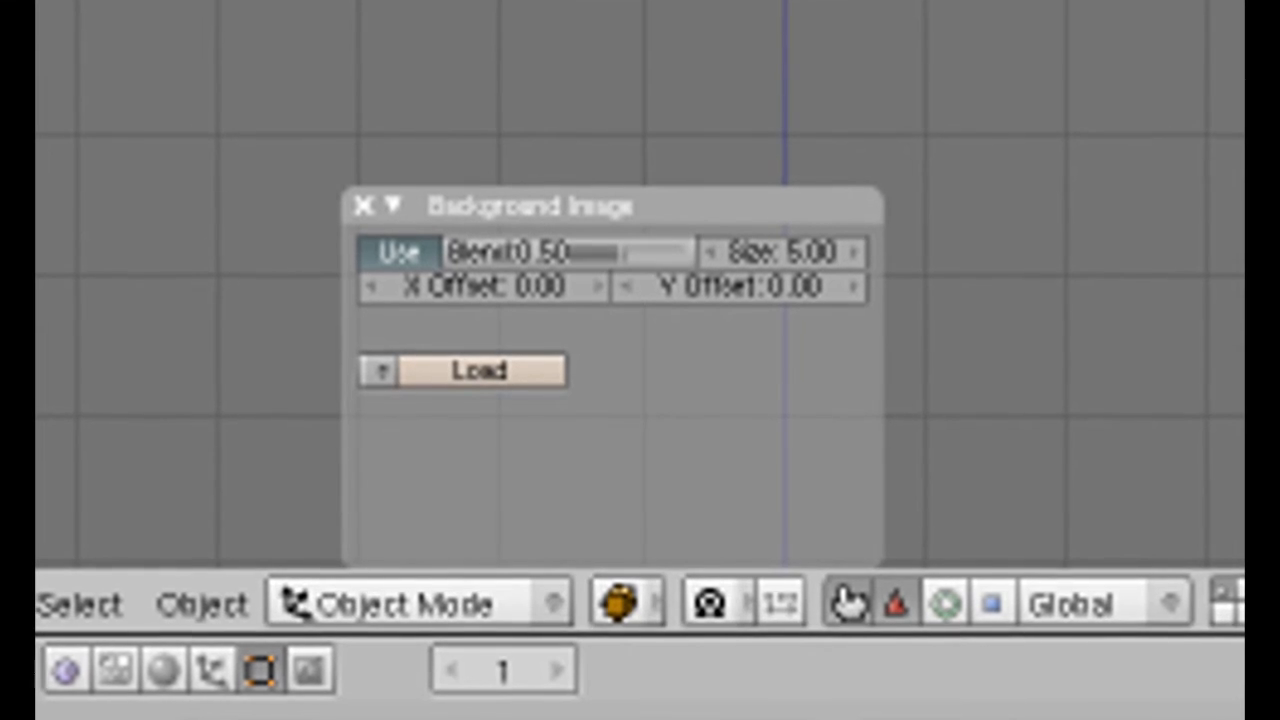
# - Load the chosen sketch behind the cube and begin scaling the cube over it
pyautogui.click(480, 370)
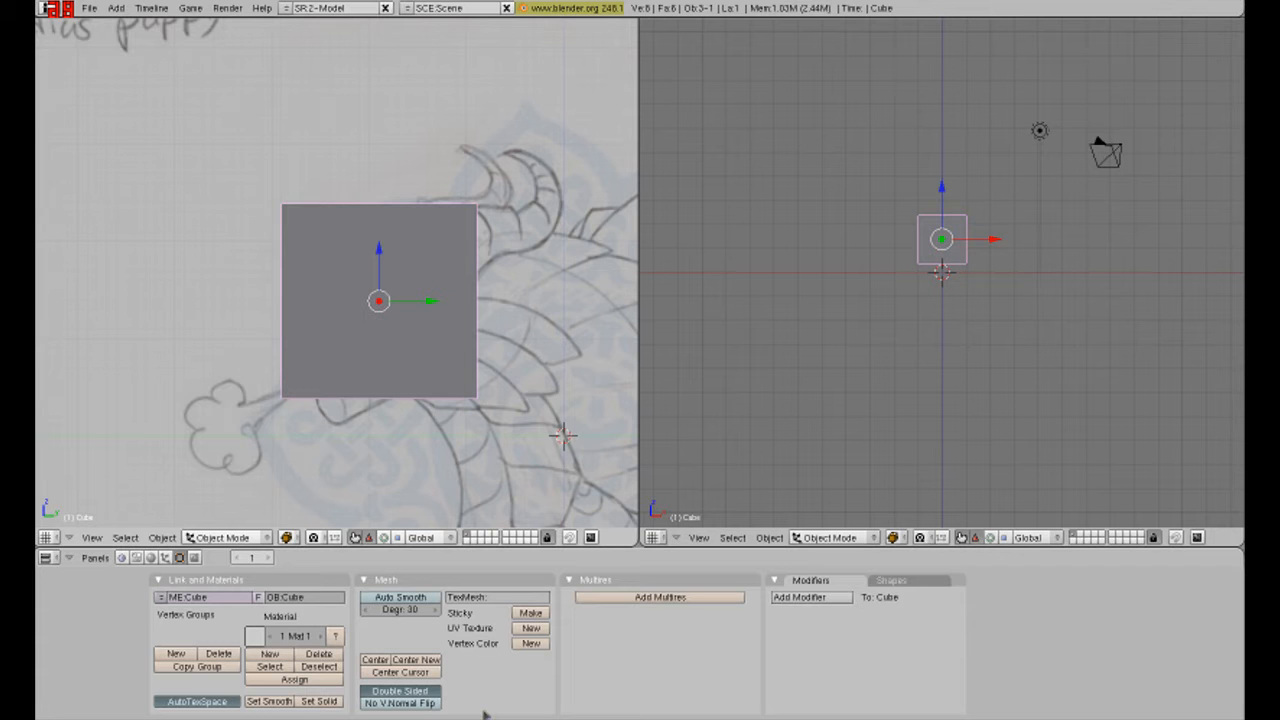
pyautogui.press('s')
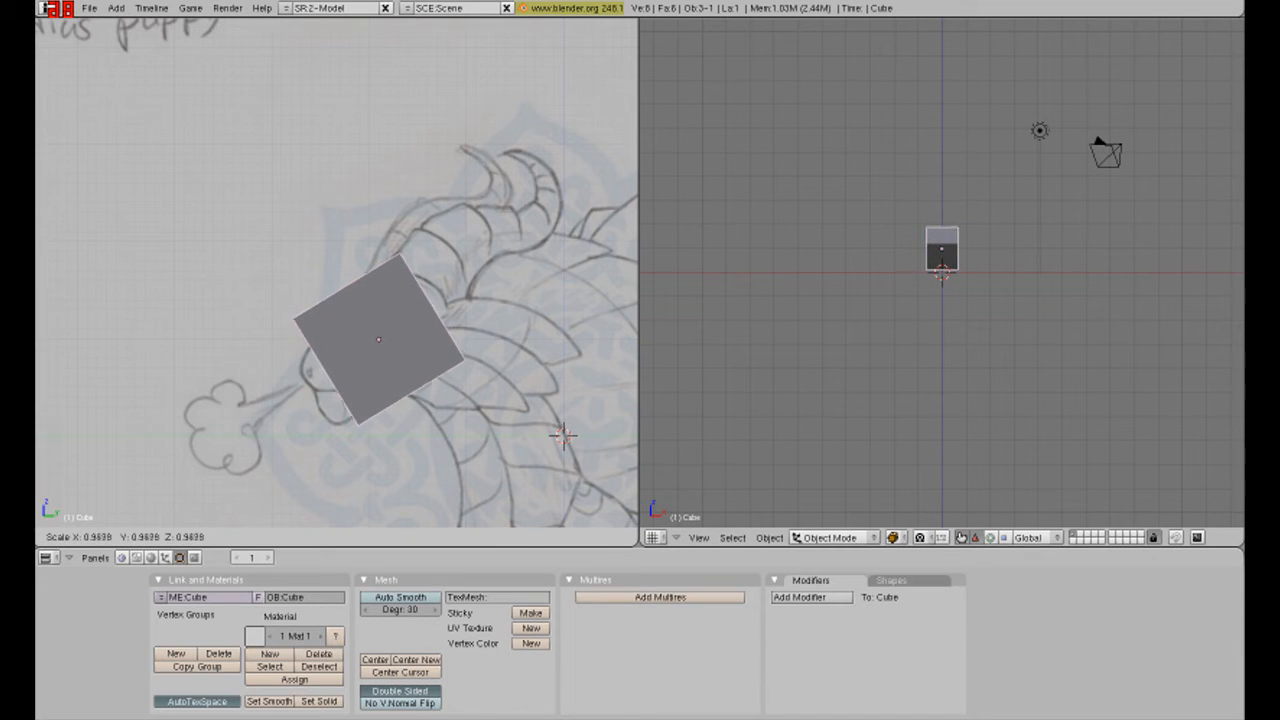
# - Confirm the cube's new size so it covers the snout in the sketch
pyautogui.click(378, 340)
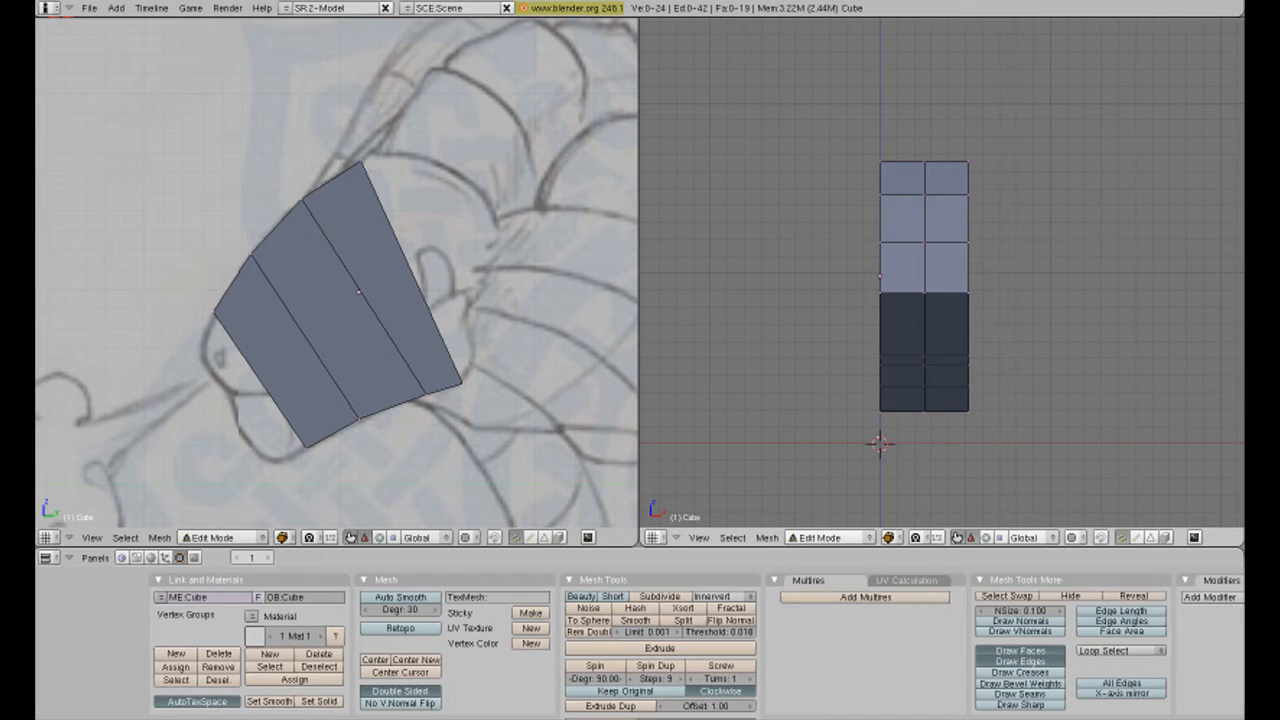
# - Select one half of the cube's mesh for deletion and mirroring
pyautogui.press('a')
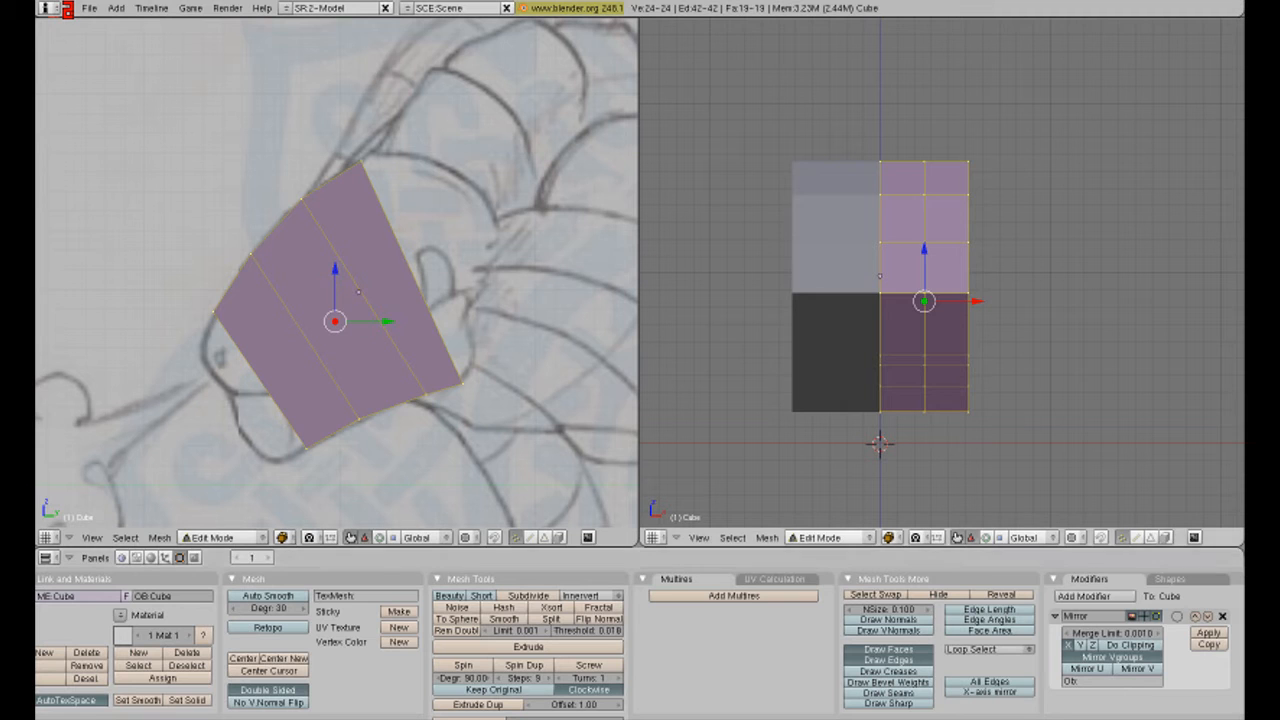
pyautogui.moveTo(924, 300); pyautogui.dragTo(996, 300)
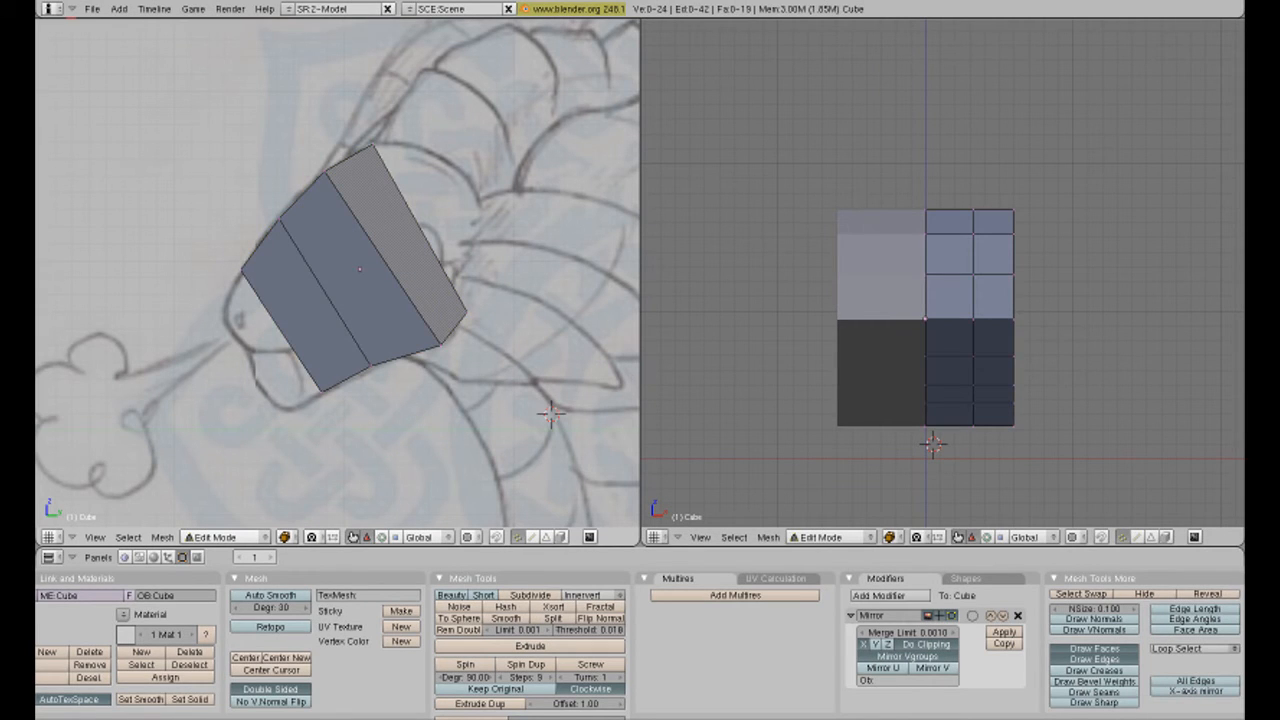
# - Select the head faces to extrude outward along their normals
pyautogui.click(970, 372)
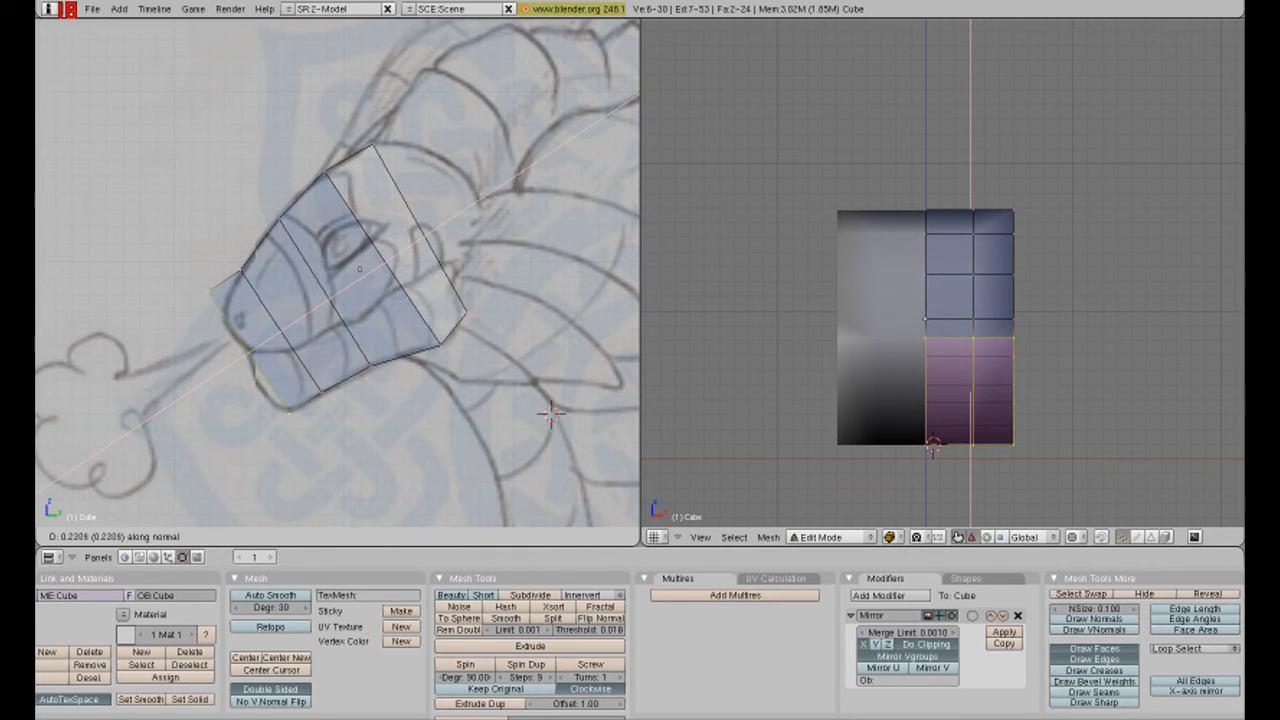
# - Confirm the extrusion distance and select part of the snout mesh to reshape
pyautogui.click(258, 344)
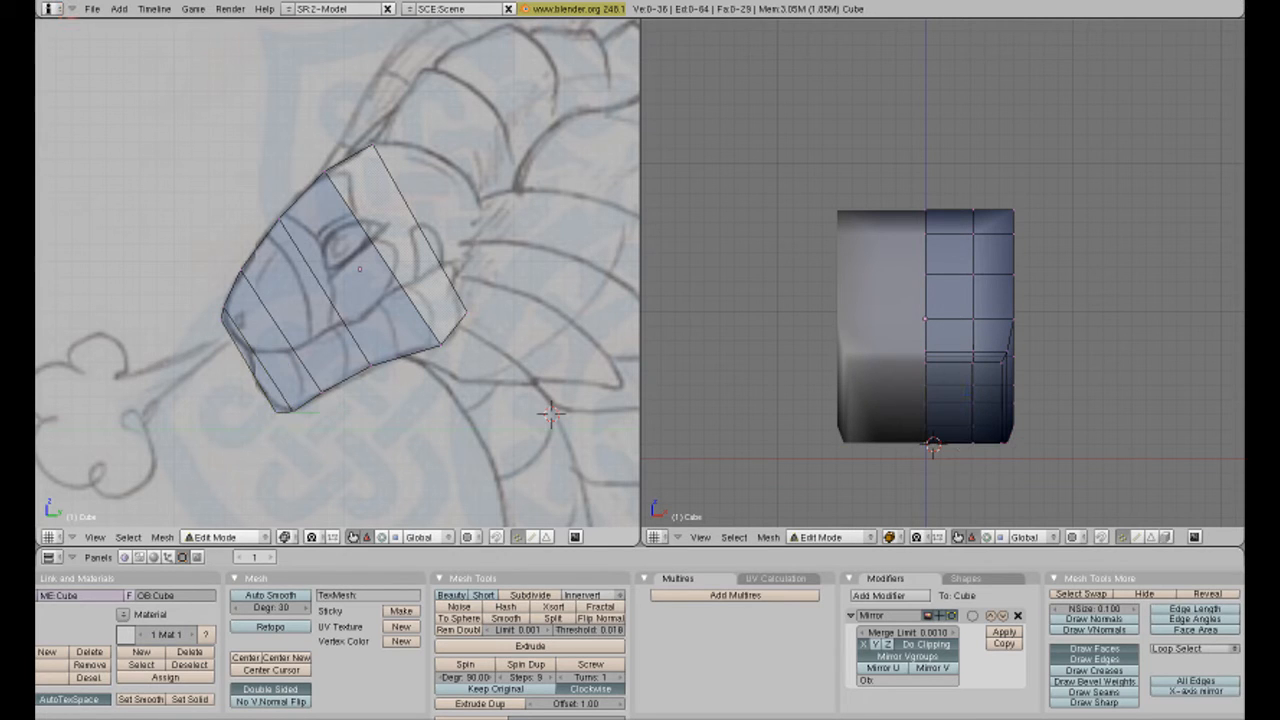
pyautogui.click(268, 404)
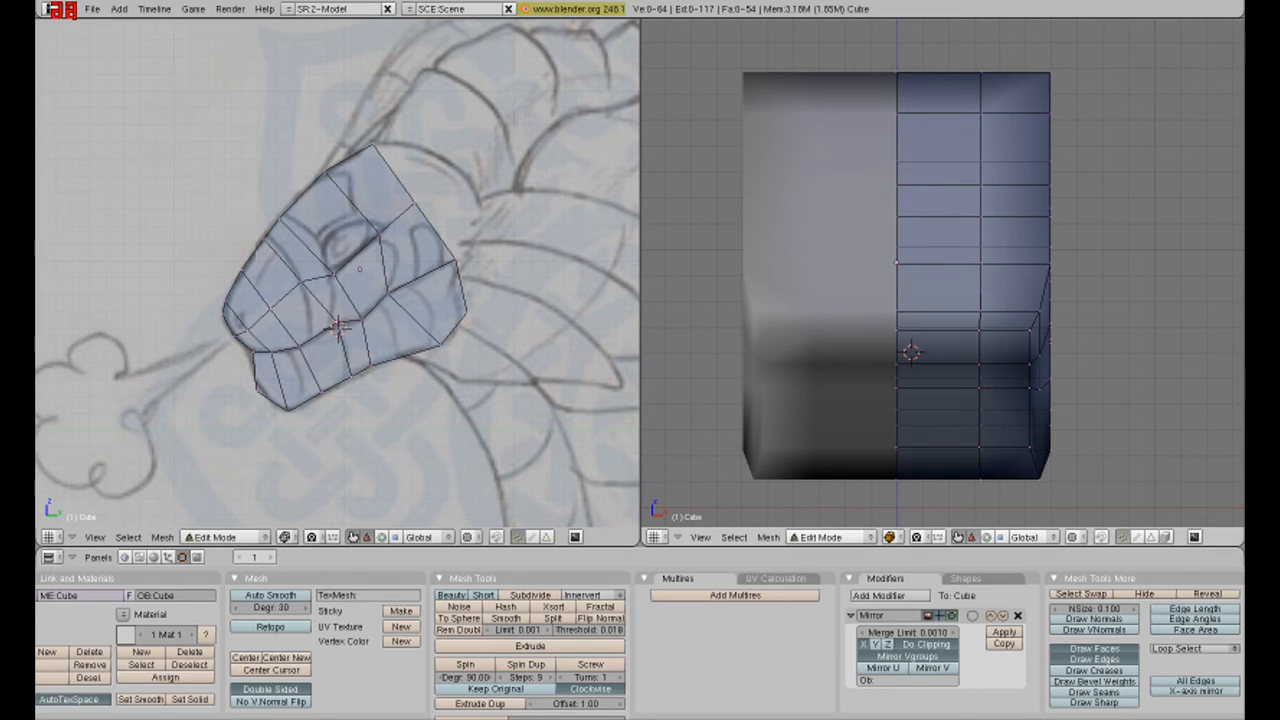
# - Move the eye-area vertices onto the sketch's outline
pyautogui.moveTo(900, 300); pyautogui.dragTo(850, 350)
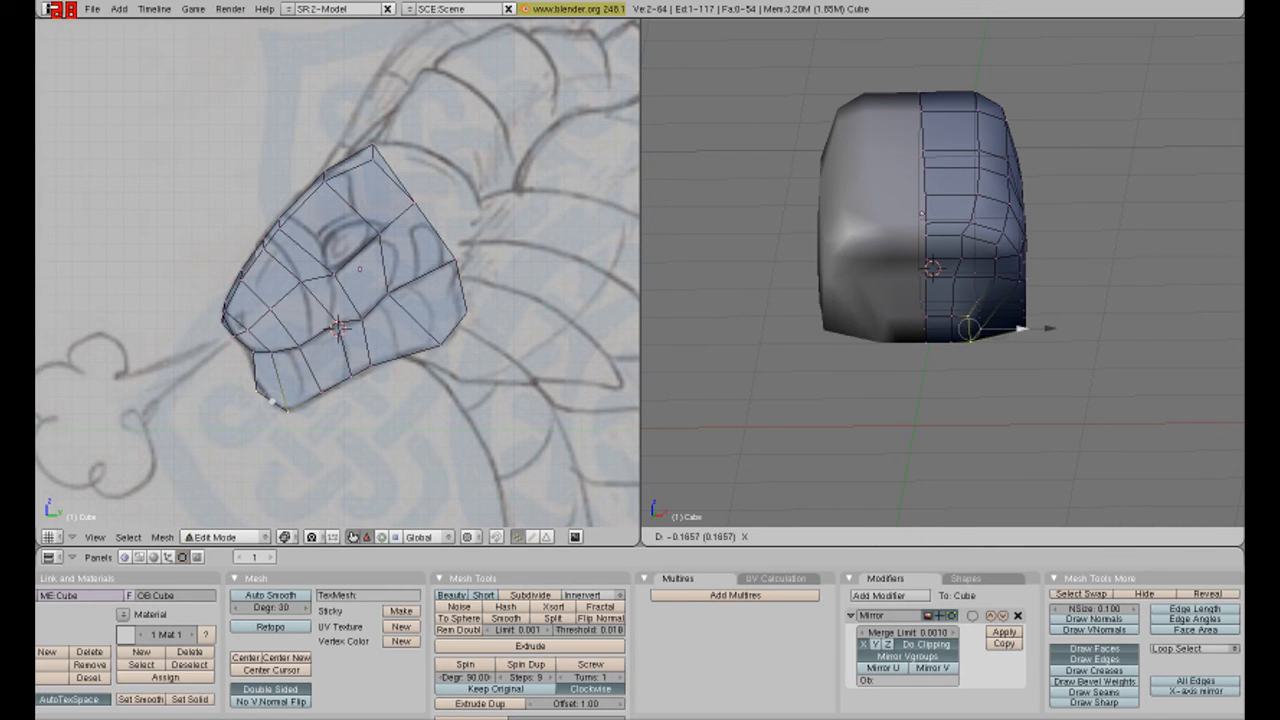
# - Confirm the moved vertices that define the jaw line
pyautogui.click(272, 400)
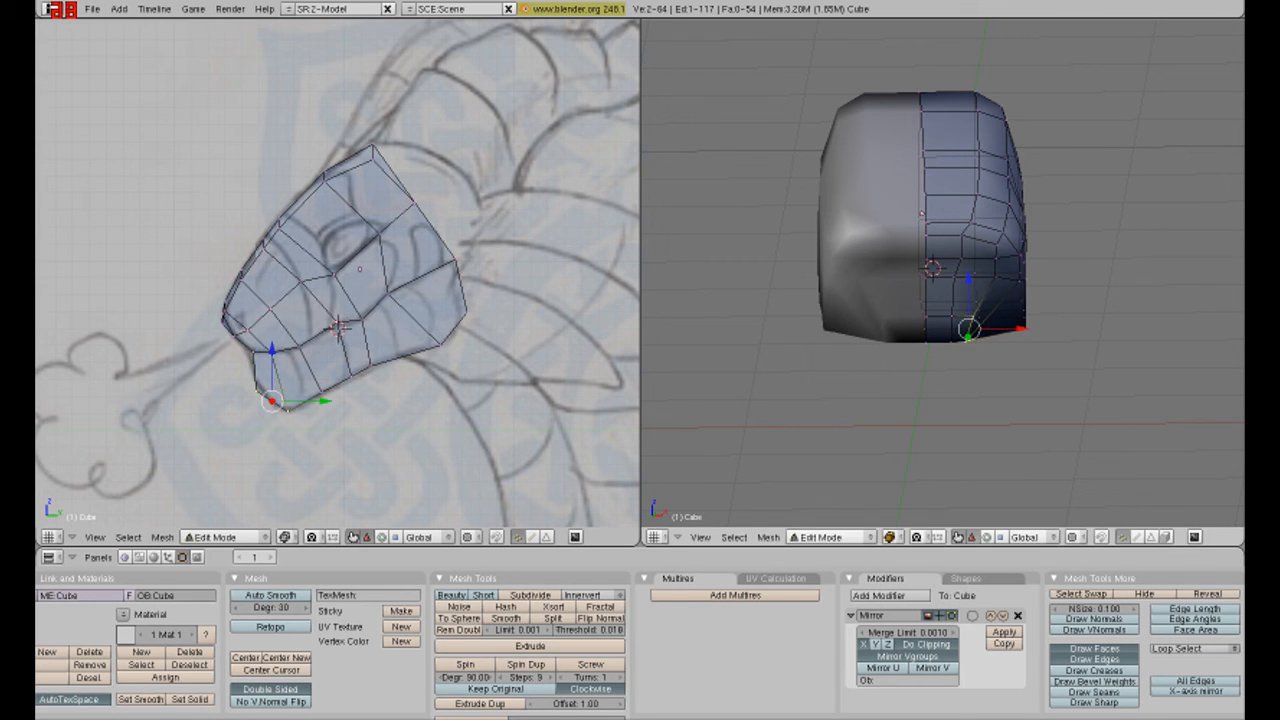